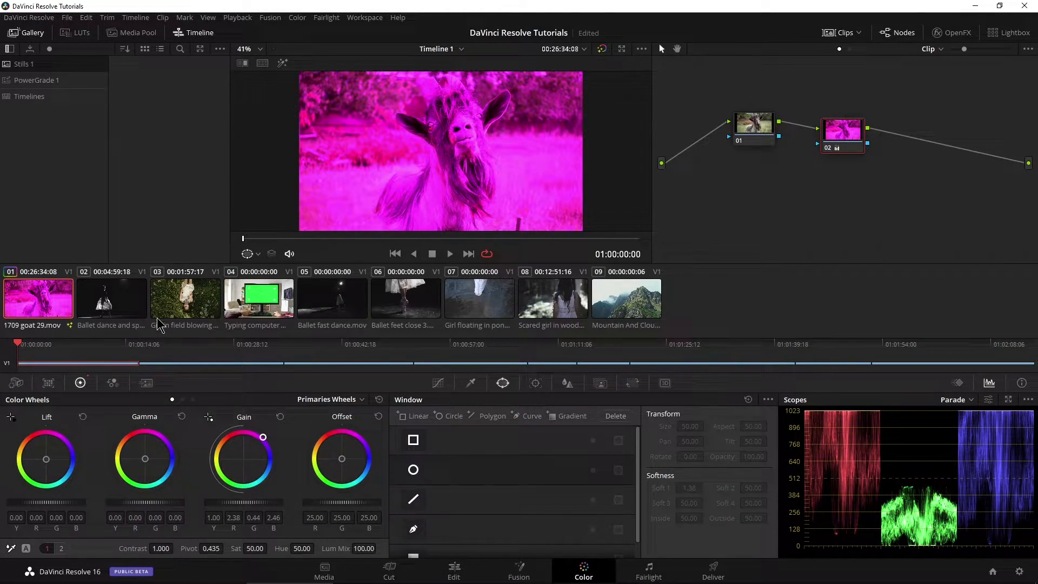
Select the typing computer, ballet dance and girl in field clips to receive the goat's grade
left_click(259, 298)
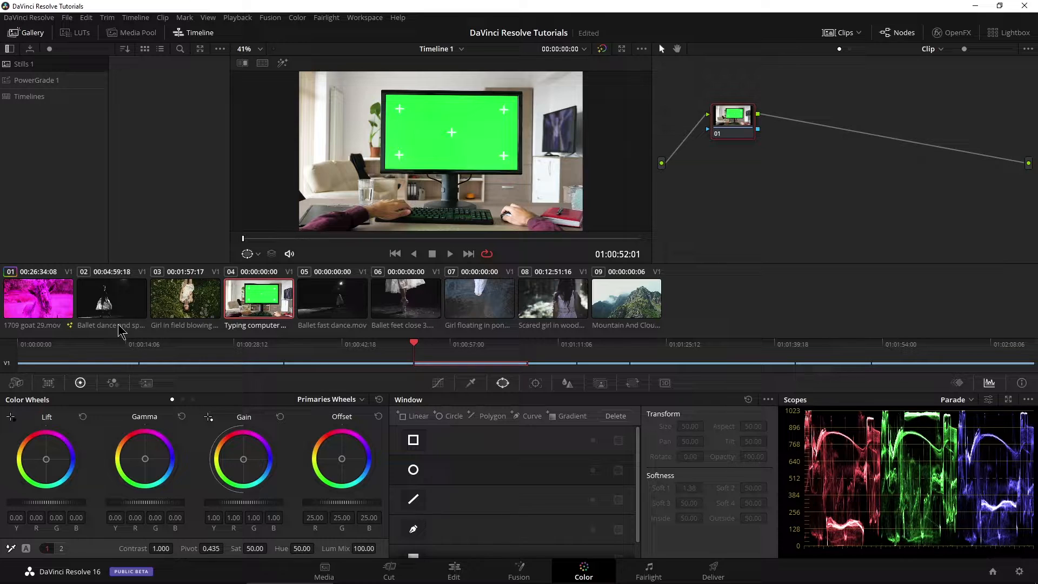
left_click(112, 298)
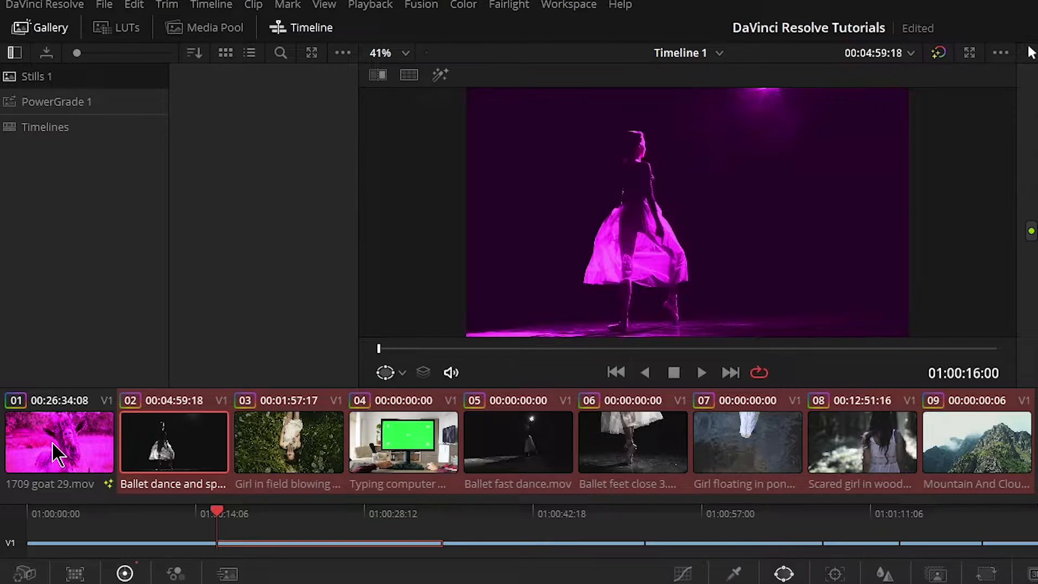
left_click(288, 442)
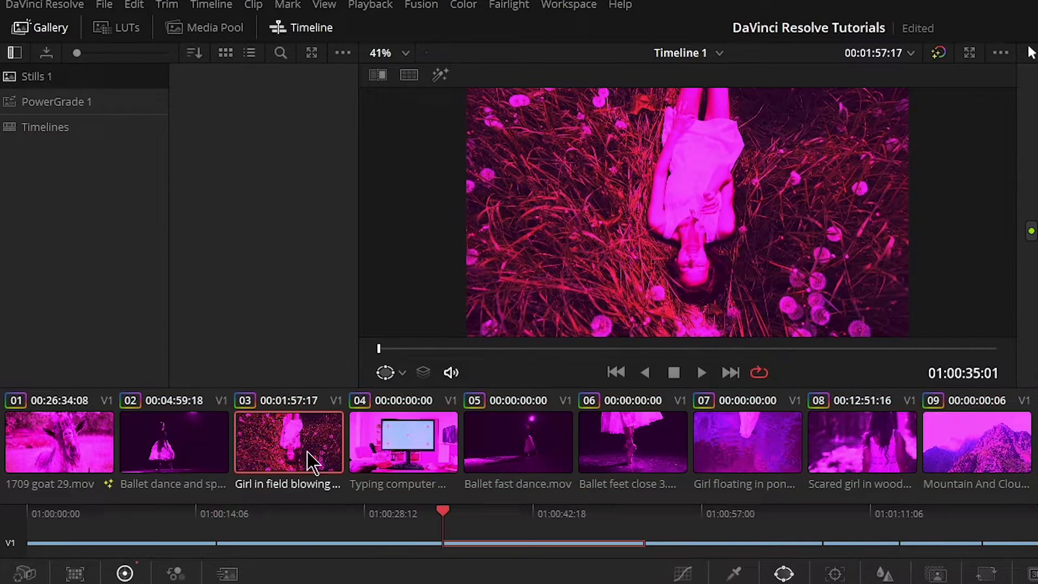
left_click(583, 569)
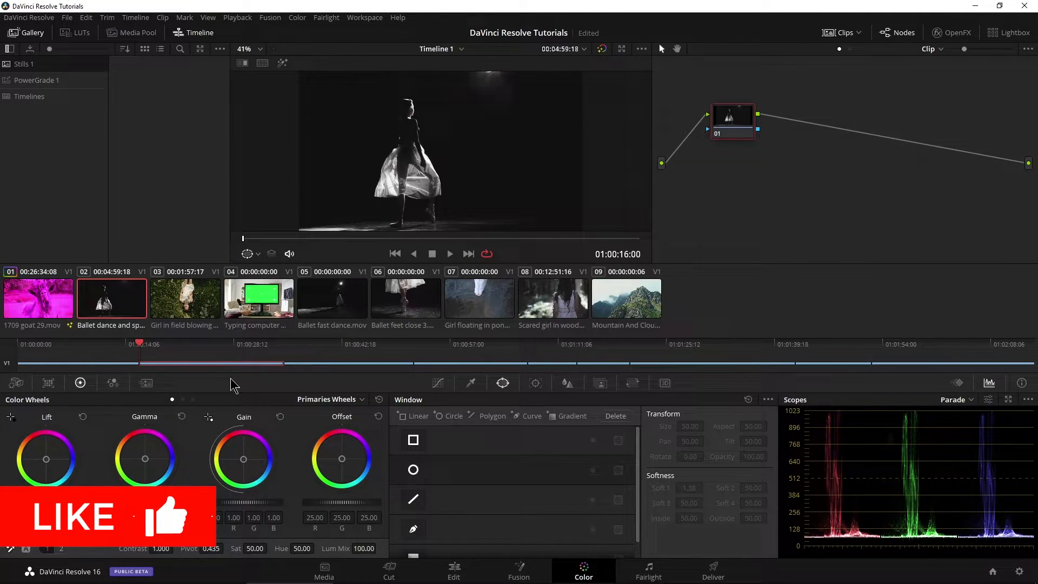
Apply the goat clip's magenta grade to clips 02, 04, 06 and 08 with Apply Grade
left_click(258, 298)
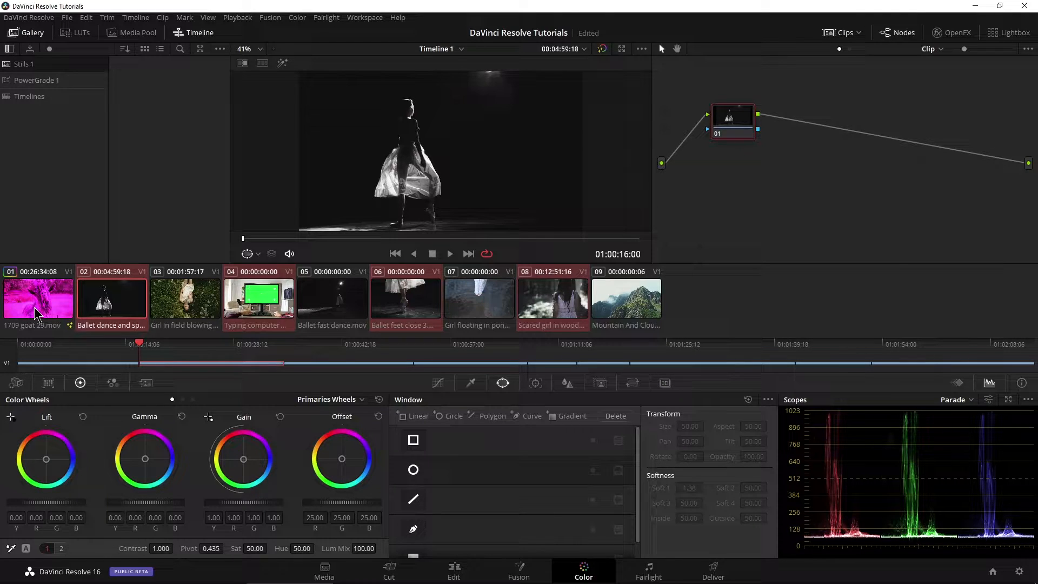
right_click(38, 299)
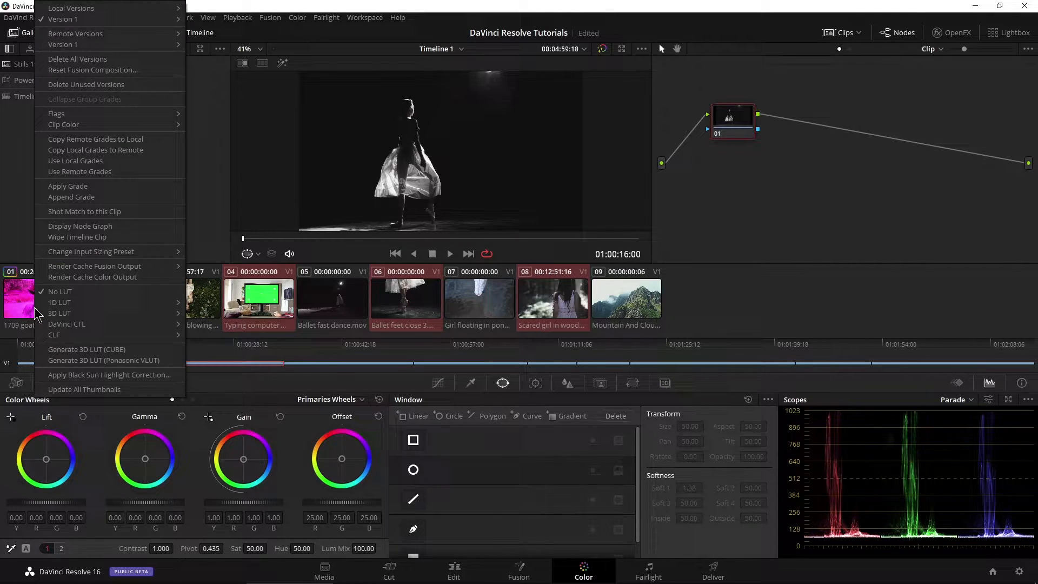
mouse_move(68, 186)
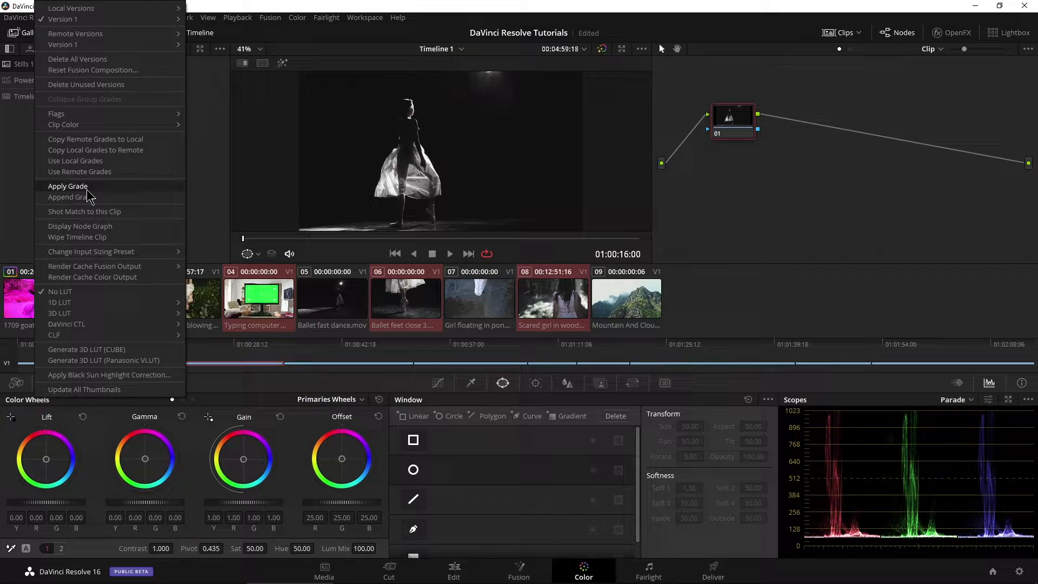
left_click(68, 186)
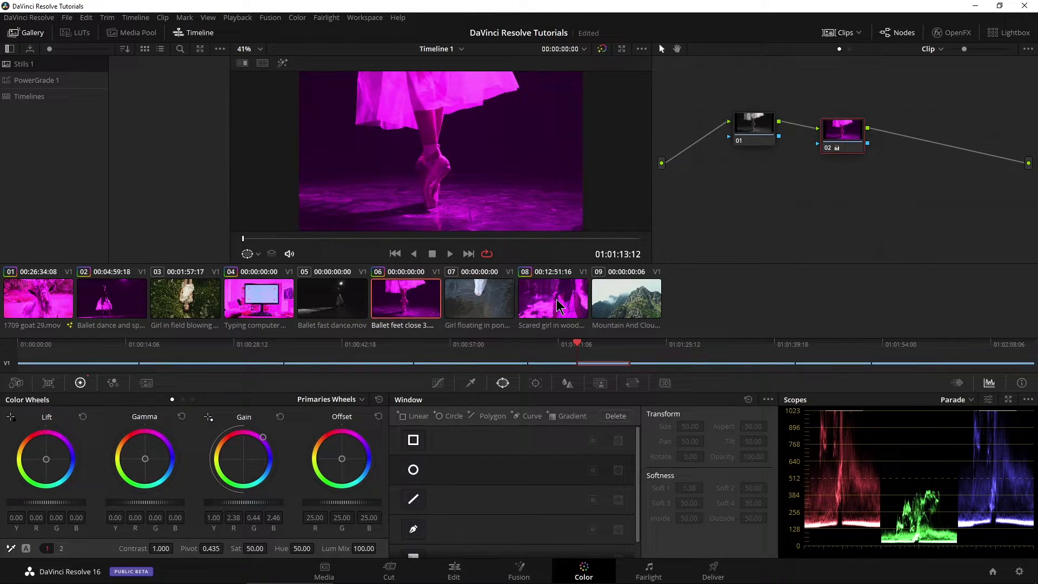
left_click(29, 17)
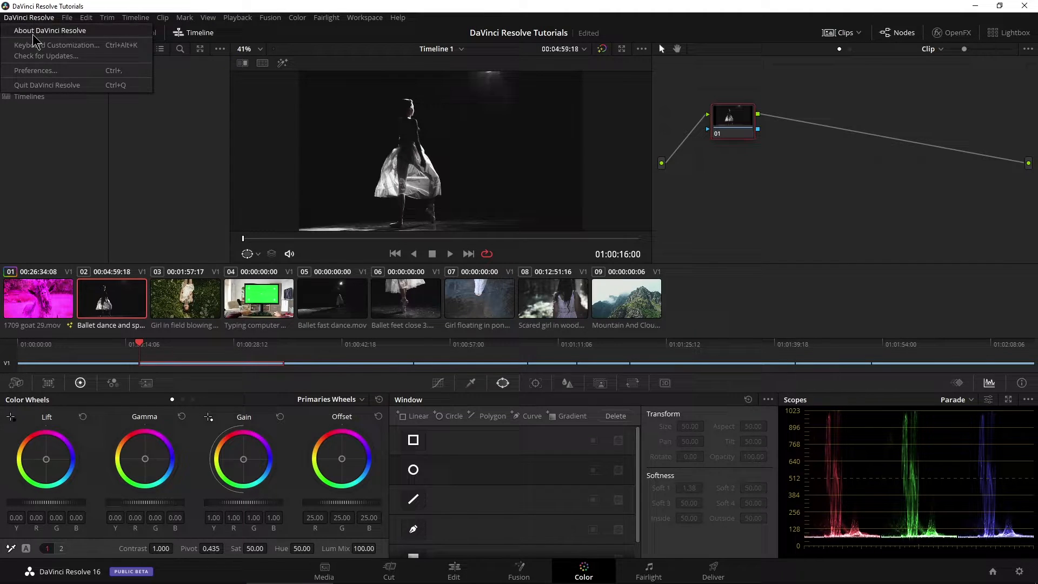
left_click(58, 44)
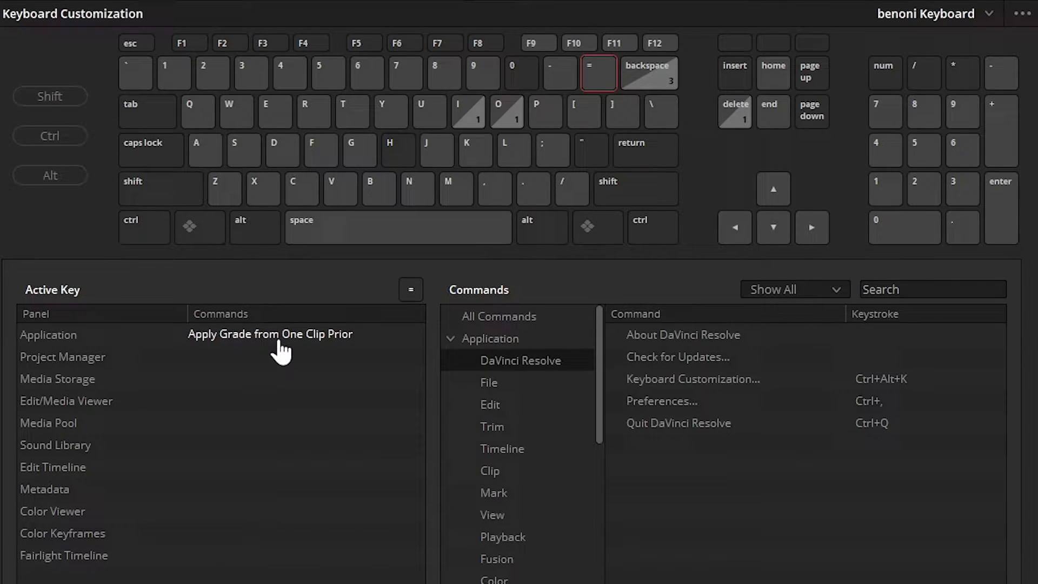
left_click(559, 73)
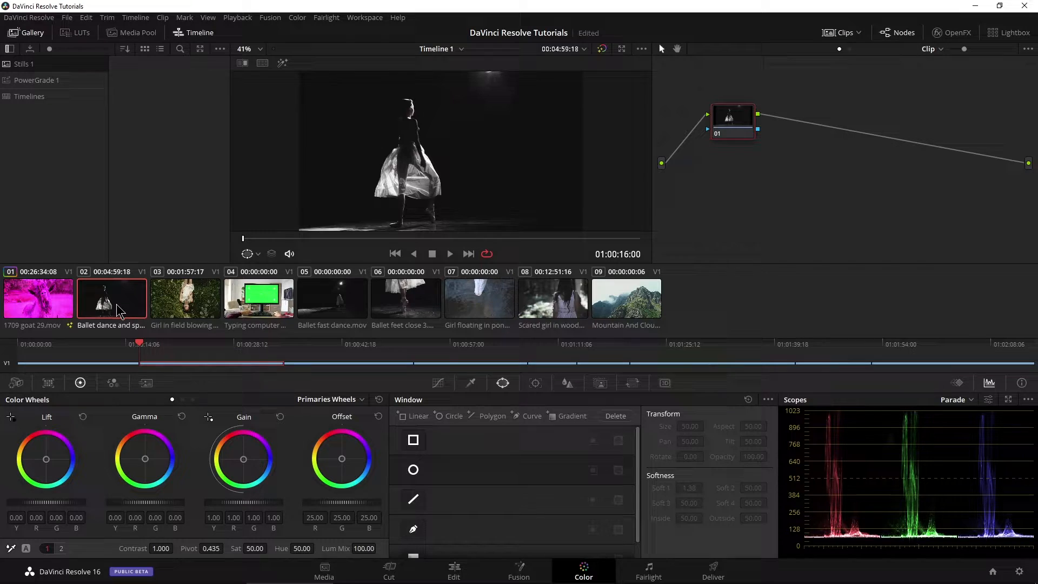
Browse the goat, ballet dance, Ballet fast dance and typing computer clips
left_click(38, 298)
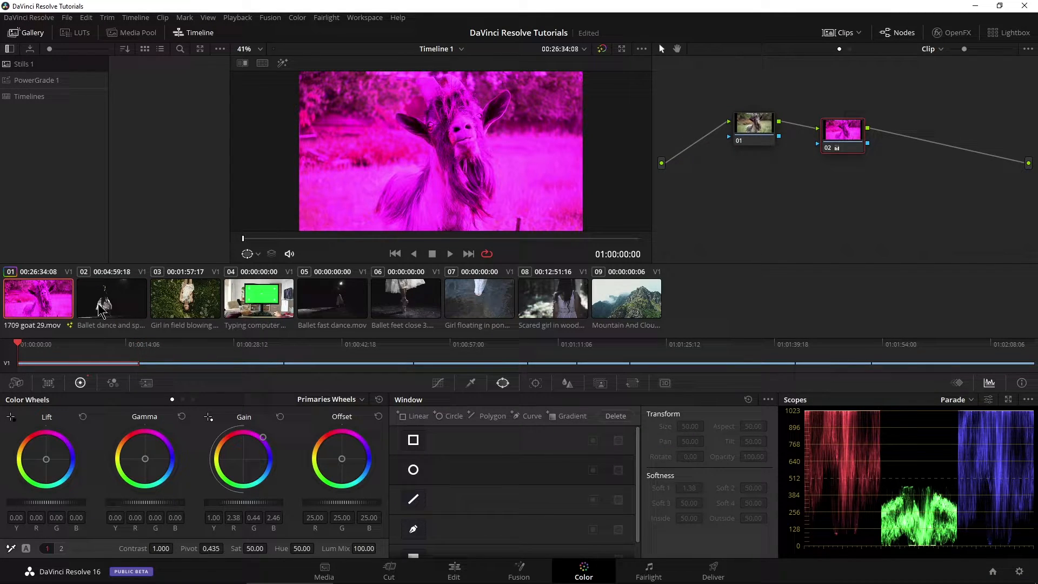
left_click(111, 298)
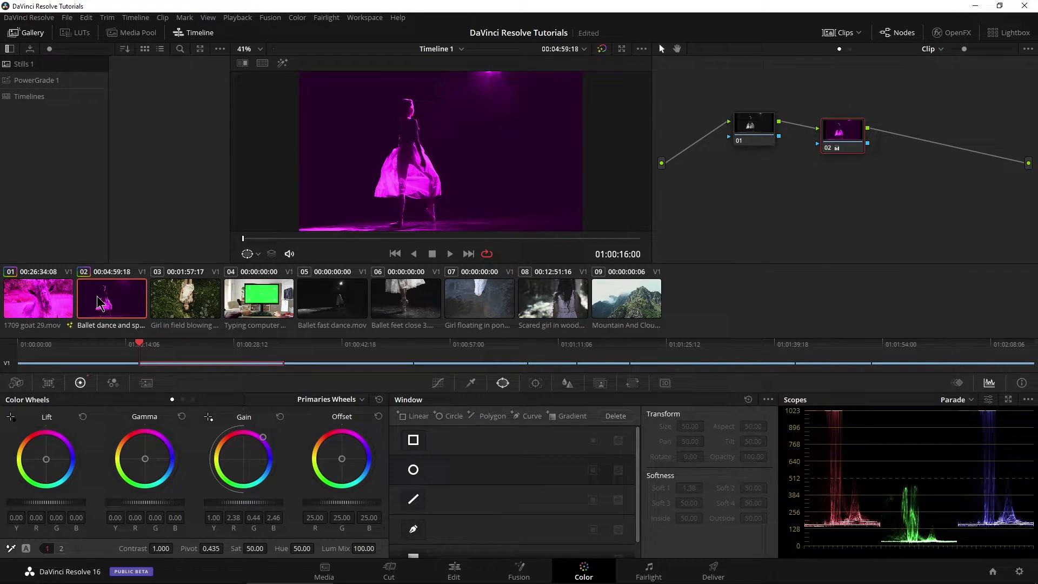
mouse_move(129, 339)
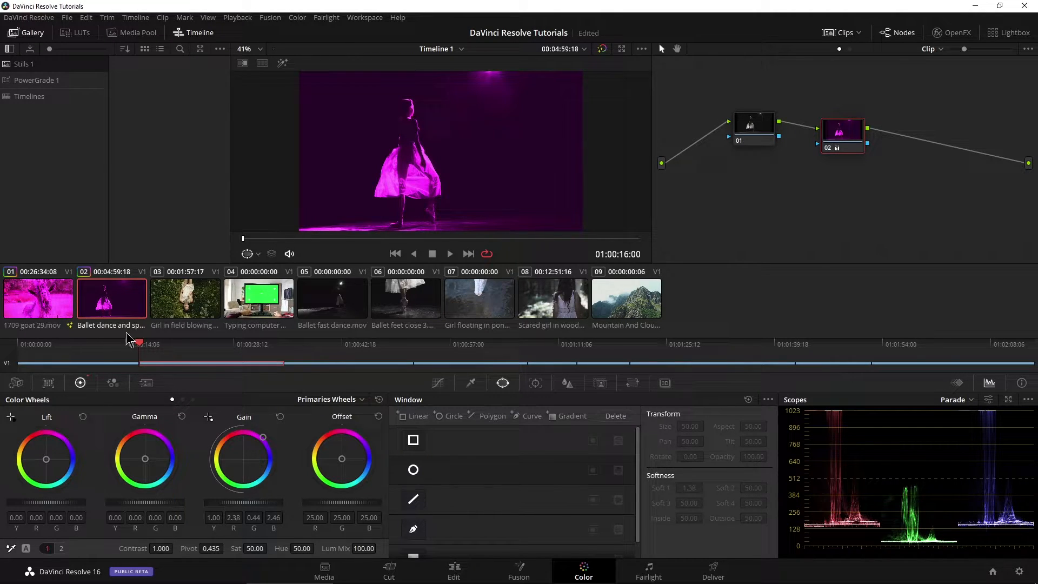
left_click(332, 298)
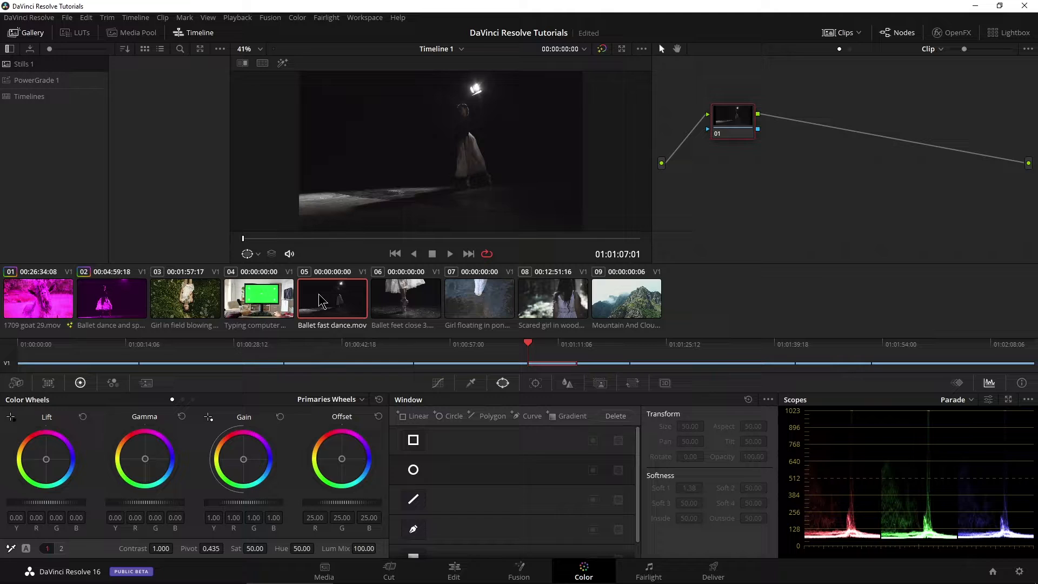
left_click(259, 298)
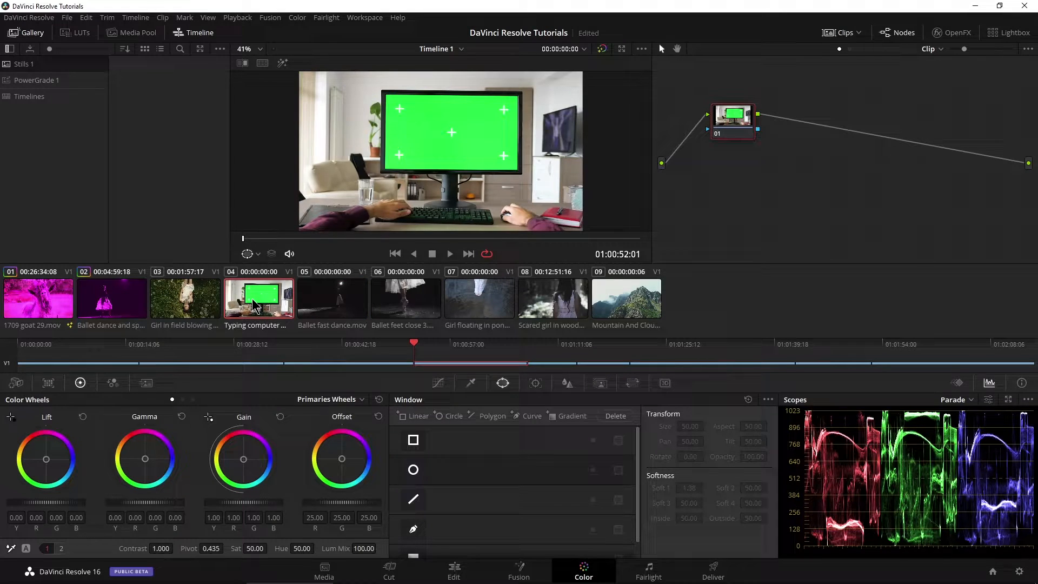
left_click(112, 298)
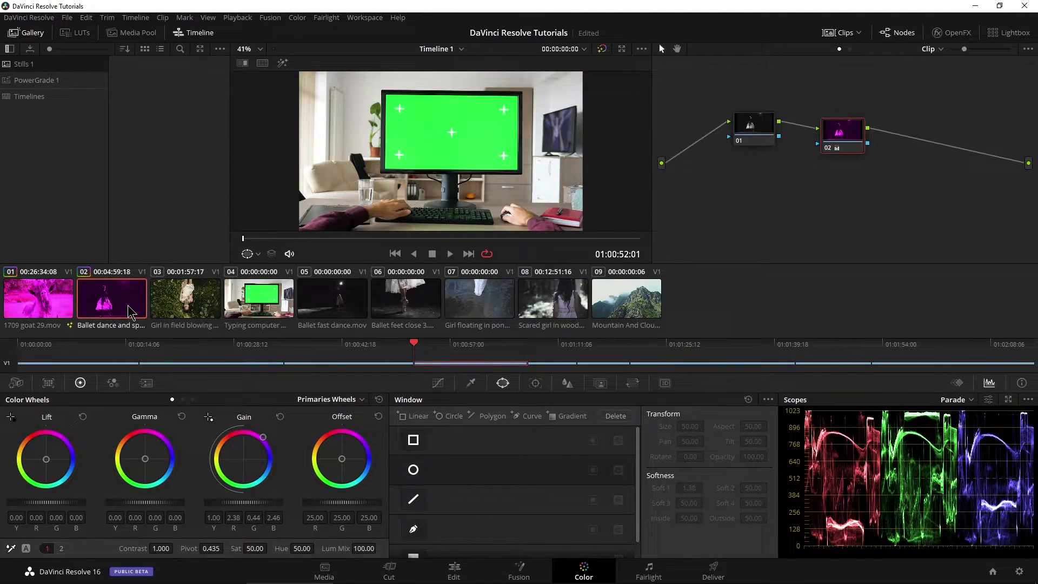
Push the ballet dance clip's Gain wheel toward green, then select the goat clip
left_click(112, 297)
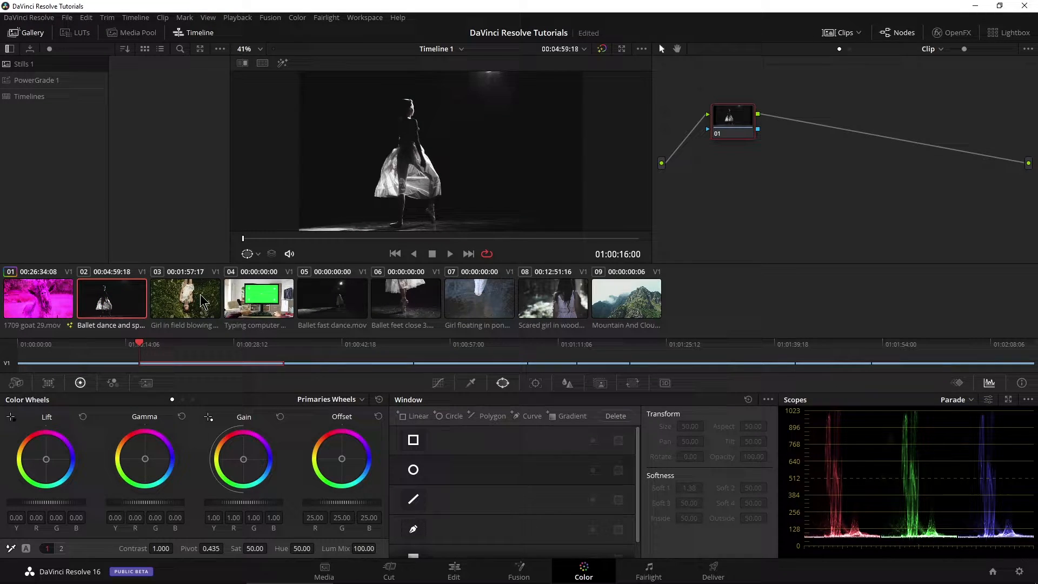
left_click(185, 299)
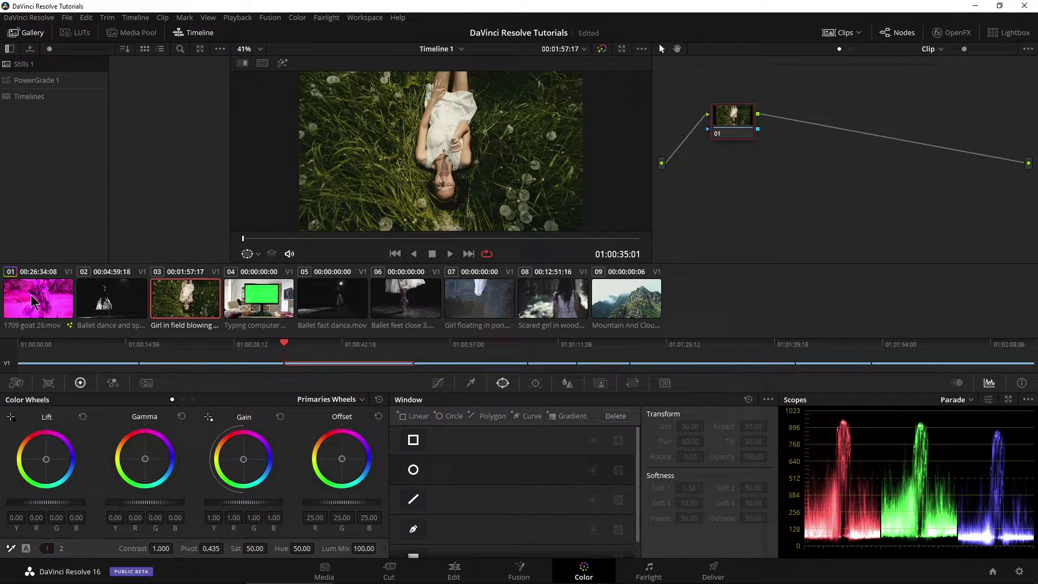
left_click(112, 299)
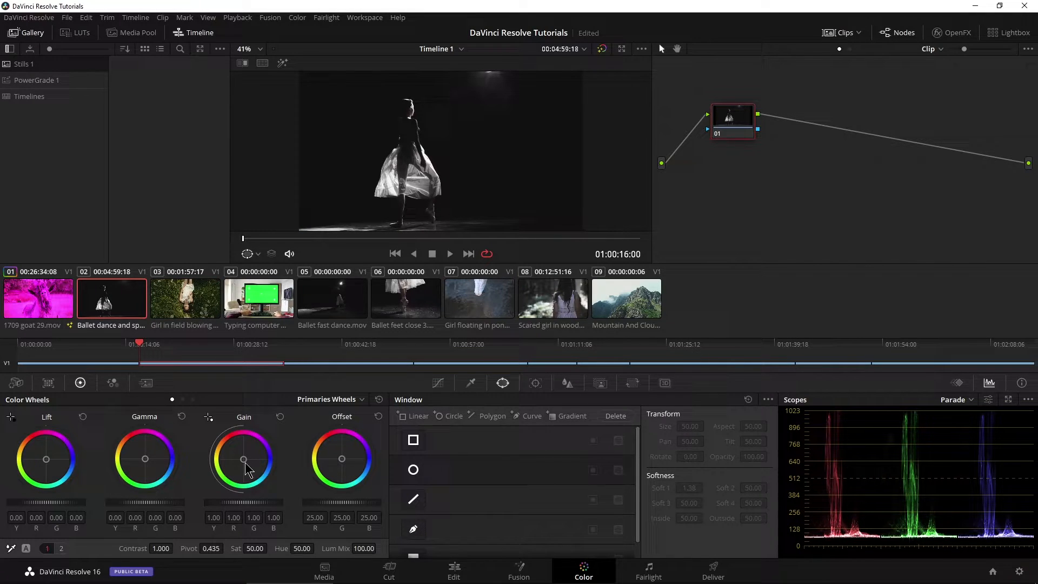
left_click_drag(244, 459, 219, 477)
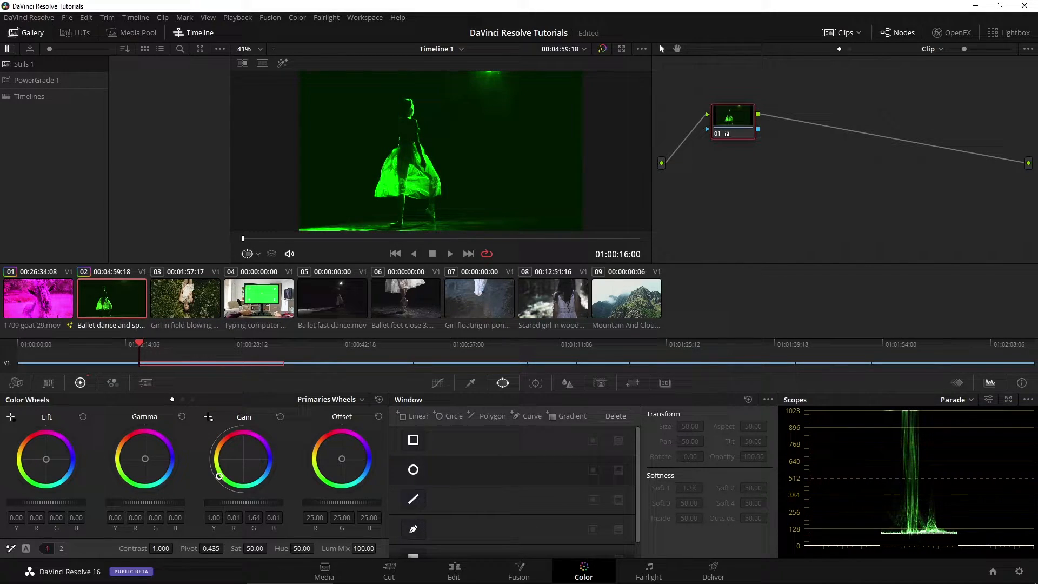
left_click(185, 299)
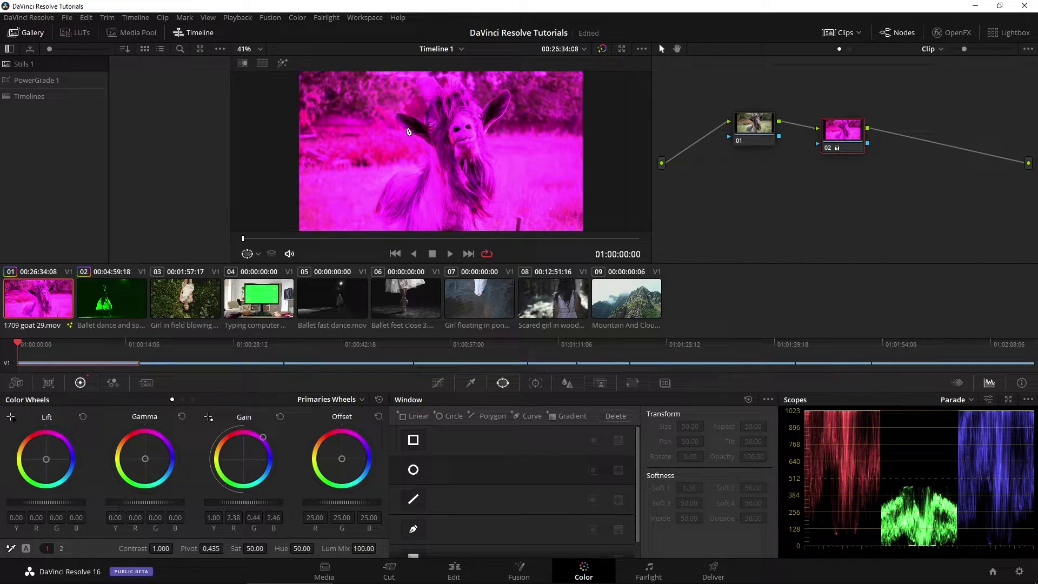
Grab the goat's magenta grade as a still and start relabelling the stills
right_click(392, 134)
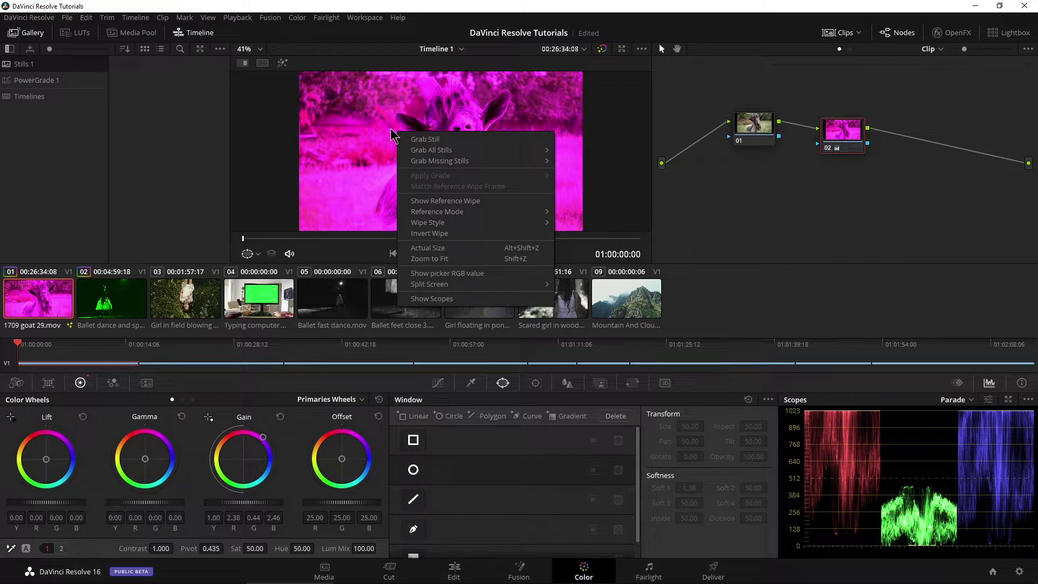
left_click(425, 139)
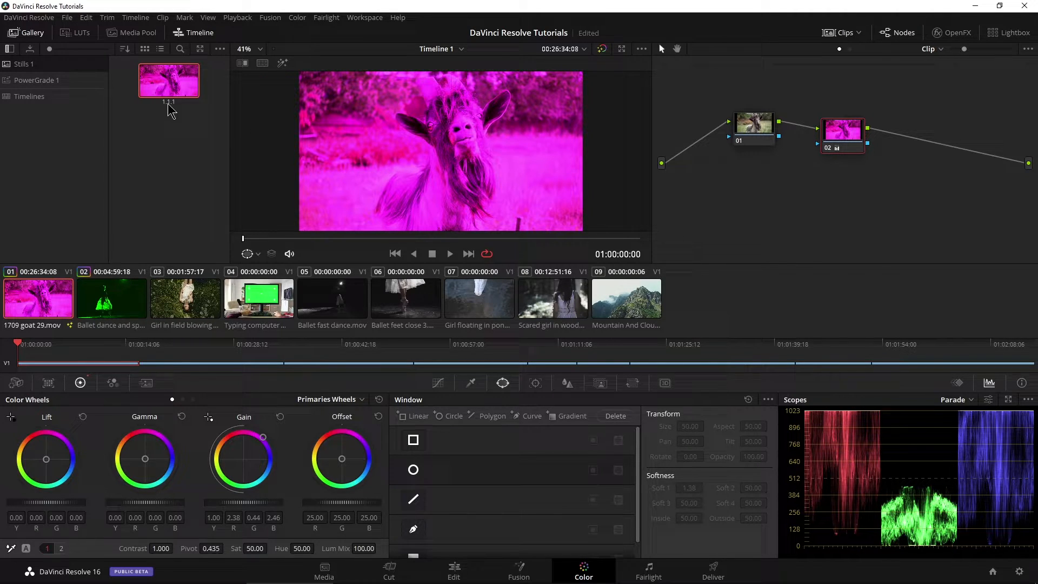
right_click(168, 81)
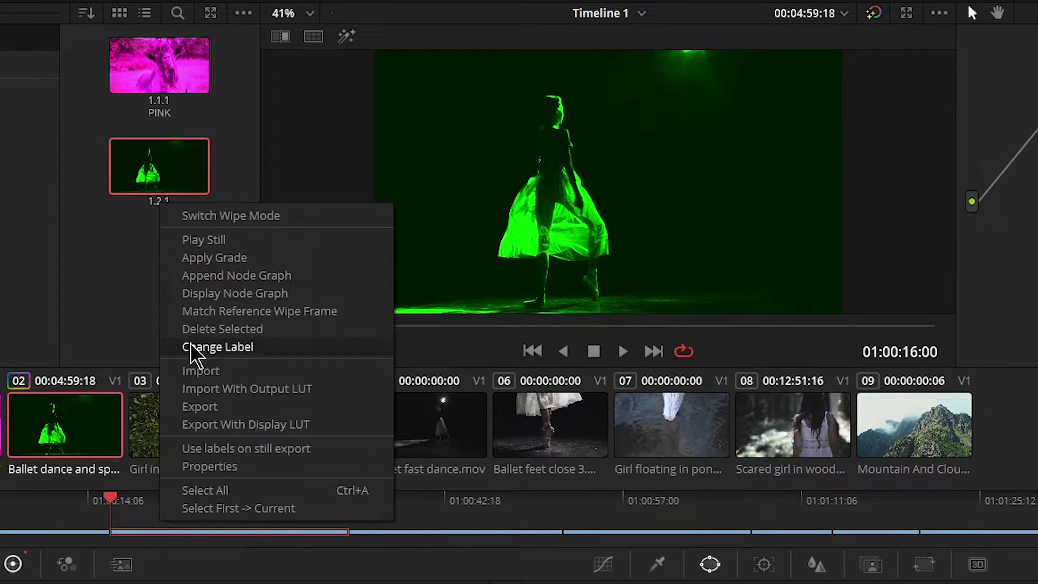
left_click(219, 346)
type("GREEN LOOK")
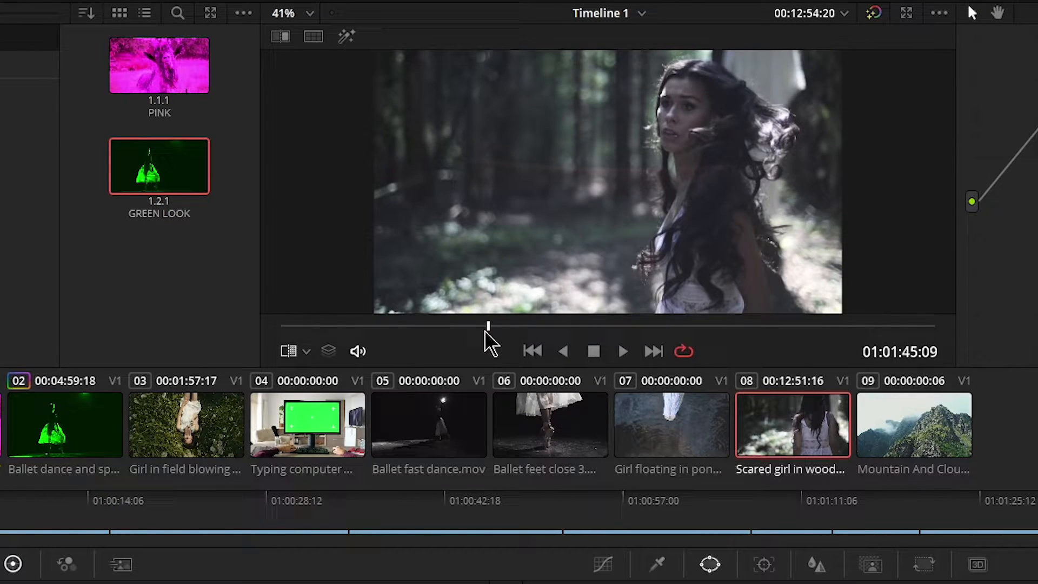
Label the ballet still GREEN LOOK and preview its look on the girl-in-field clip
left_click(159, 165)
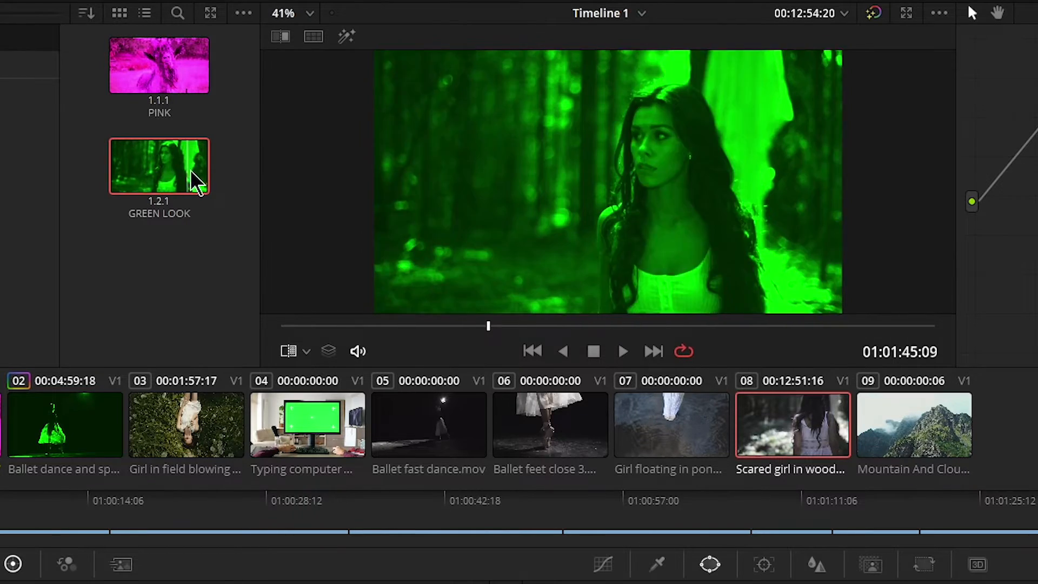
left_click(159, 65)
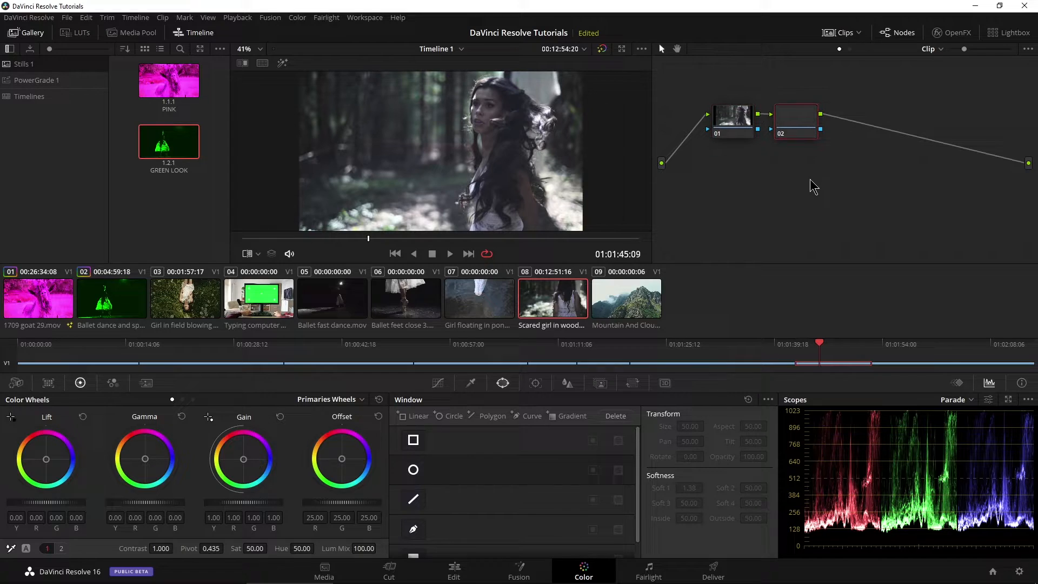
left_click_drag(794, 123, 830, 133)
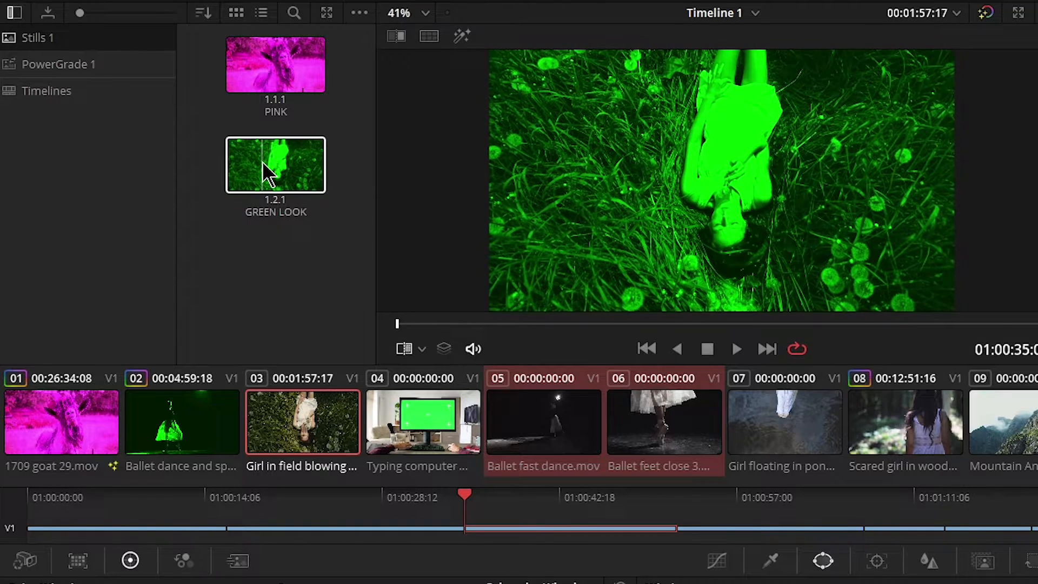
Apply the GREEN LOOK still's grade to the girl in field clip from the Gallery
right_click(275, 165)
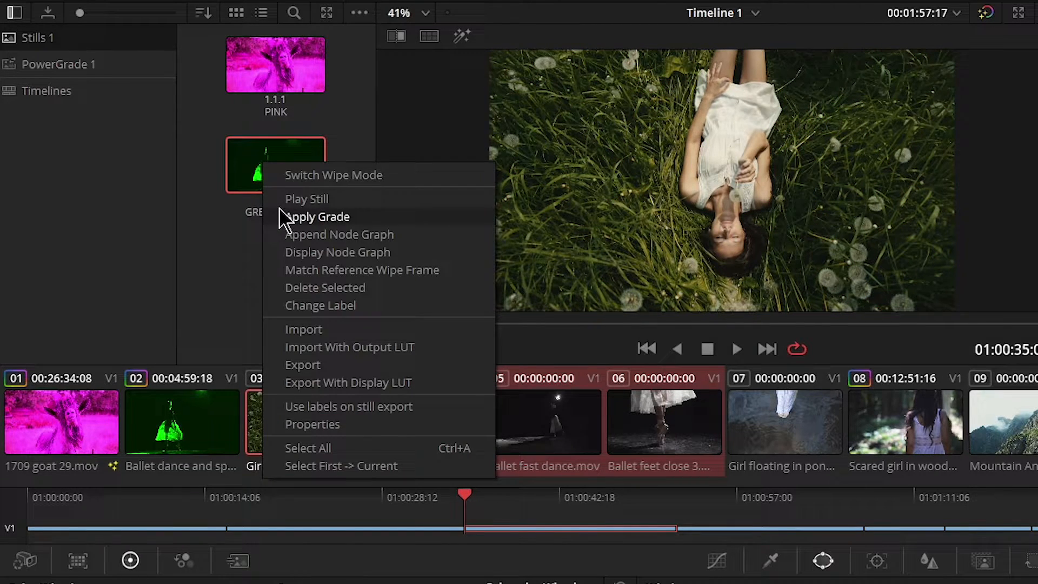
left_click(319, 217)
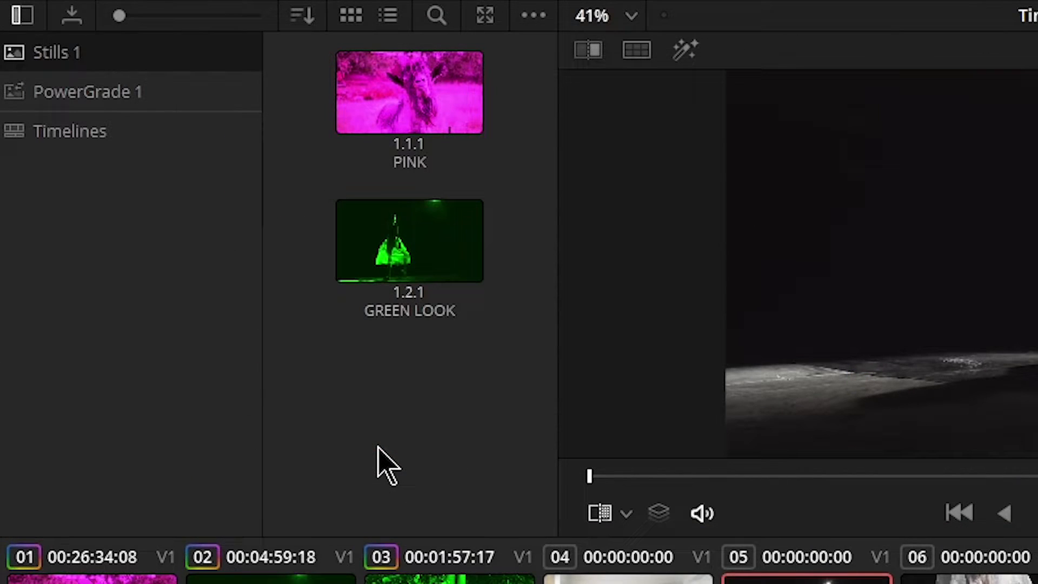
Drag the GREEN LOOK still into PowerGrade 1 and add a GREEN Look PowerGrade album
left_click(409, 240)
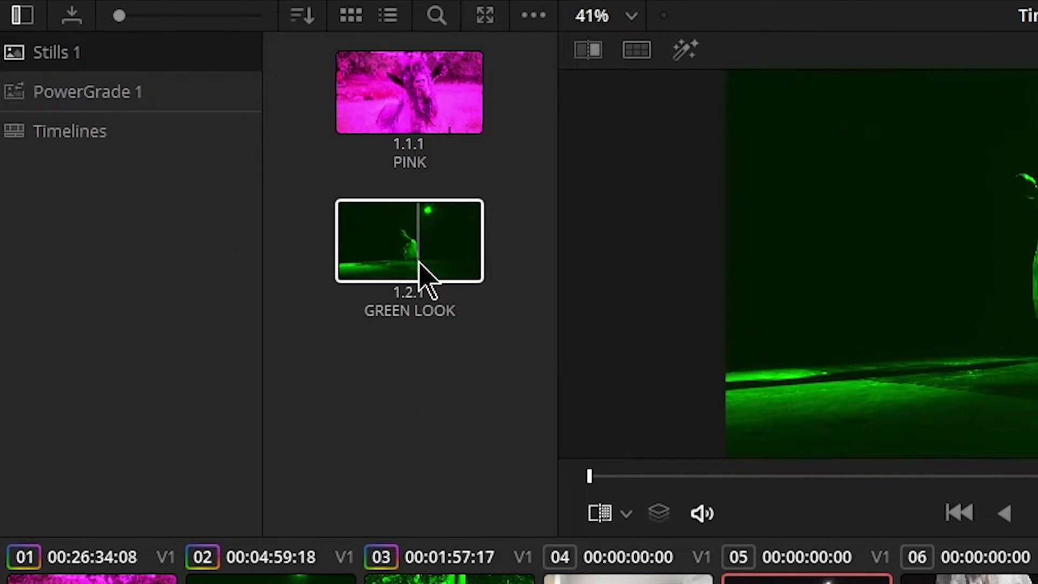
left_click_drag(409, 240, 159, 66)
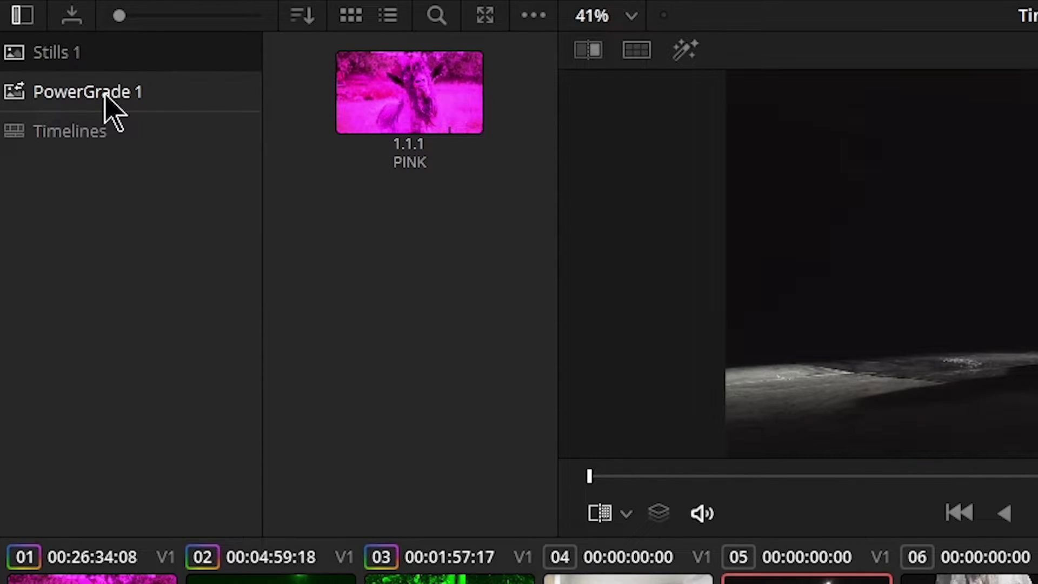
right_click(86, 91)
type("GREEN Look")
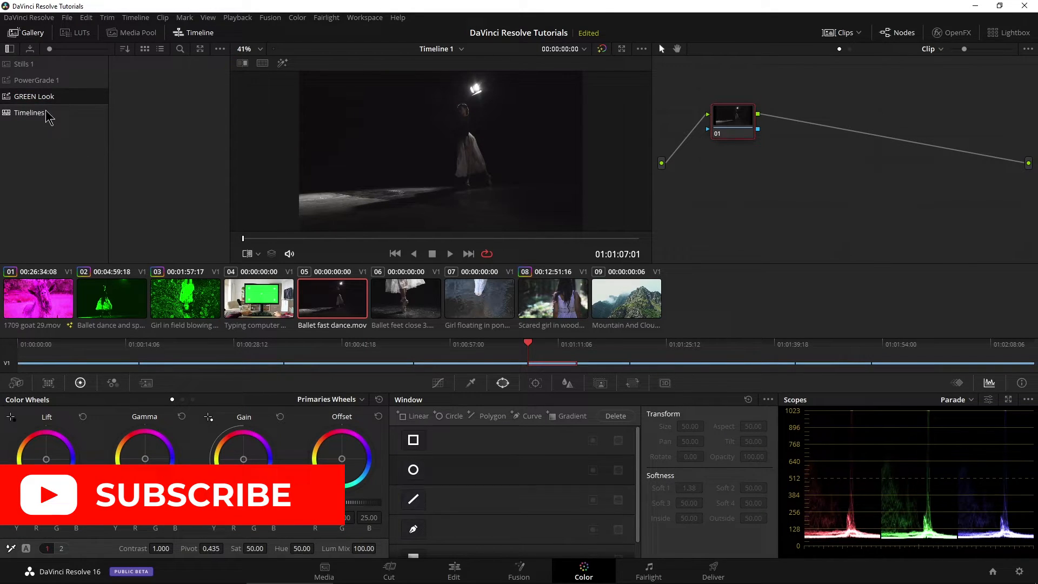
Open the Check project's Color page and browse the PowerGrade 1 and GREEN Look albums
left_click(36, 80)
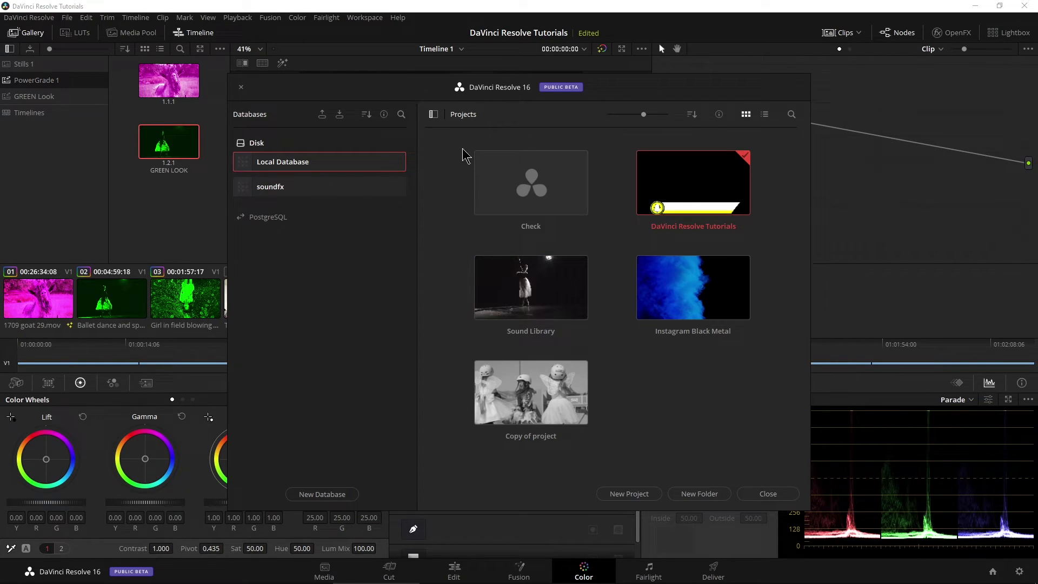
left_click(531, 183)
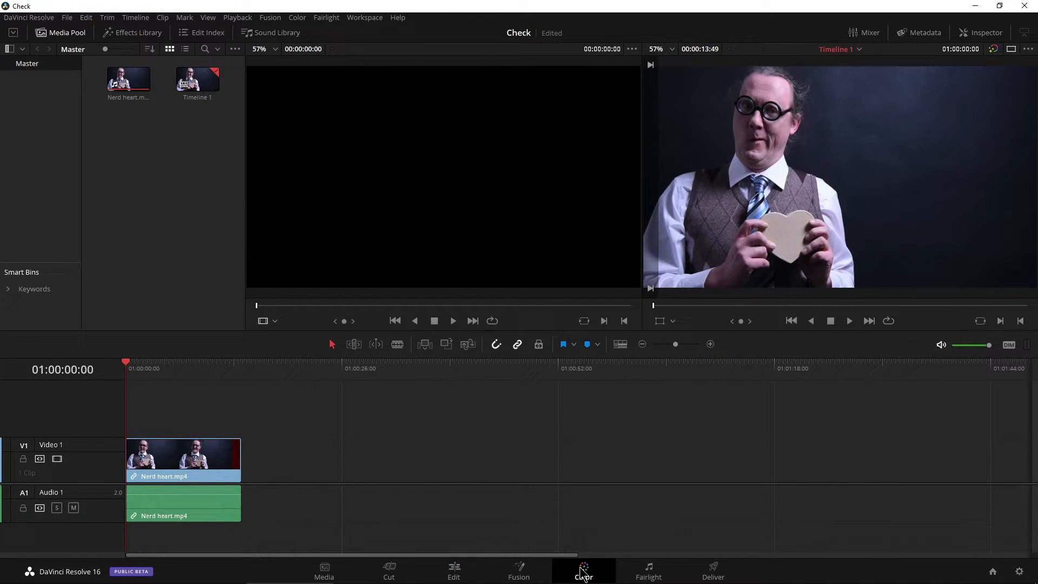
left_click(583, 571)
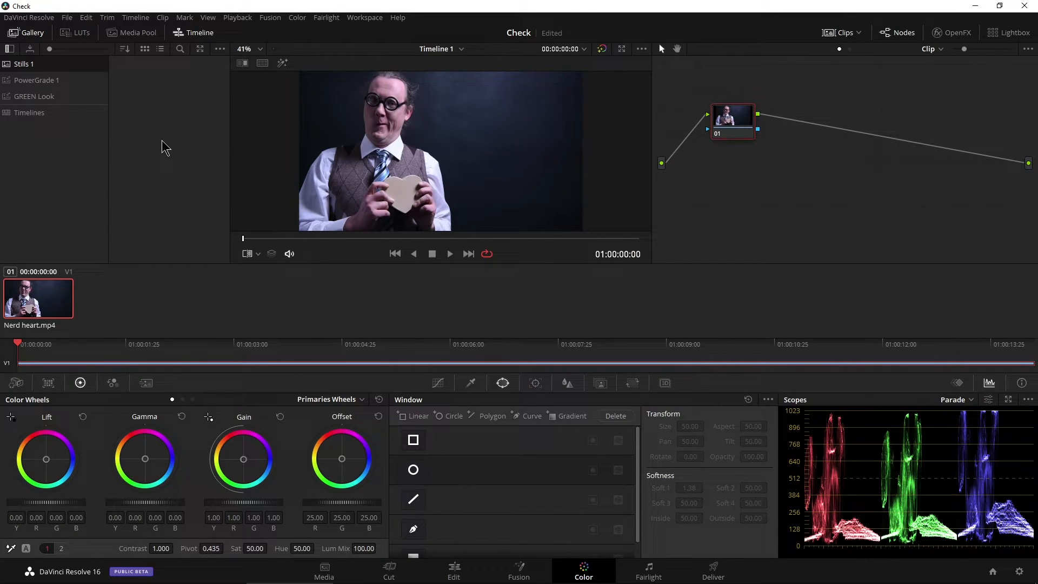
left_click(37, 80)
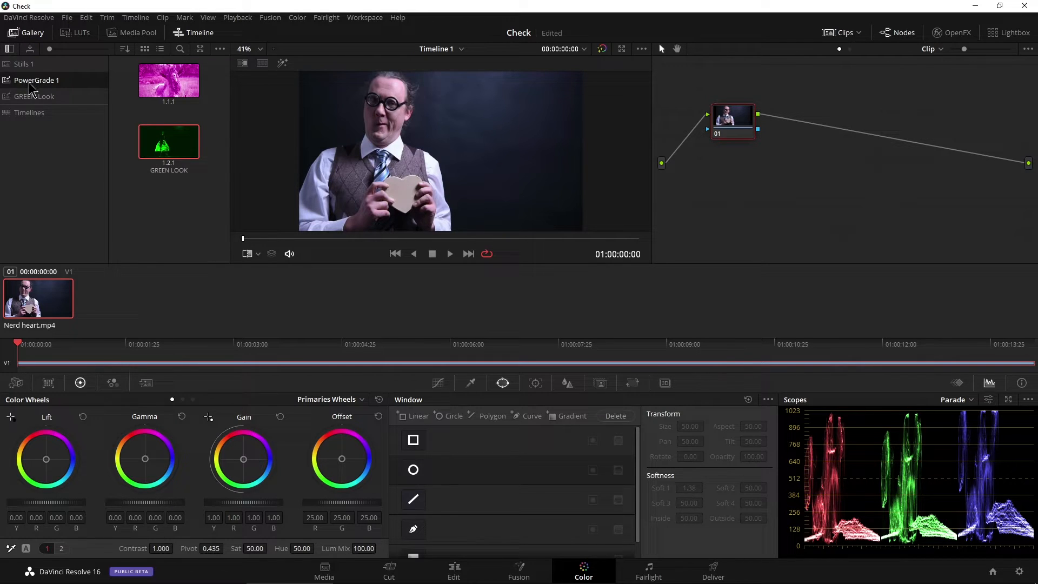
left_click(33, 96)
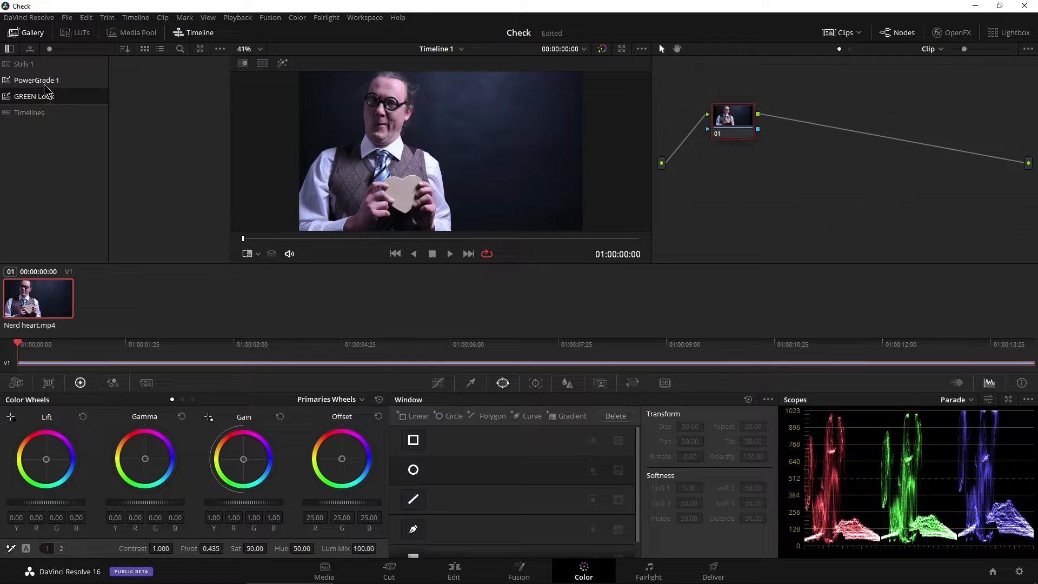
left_click(36, 80)
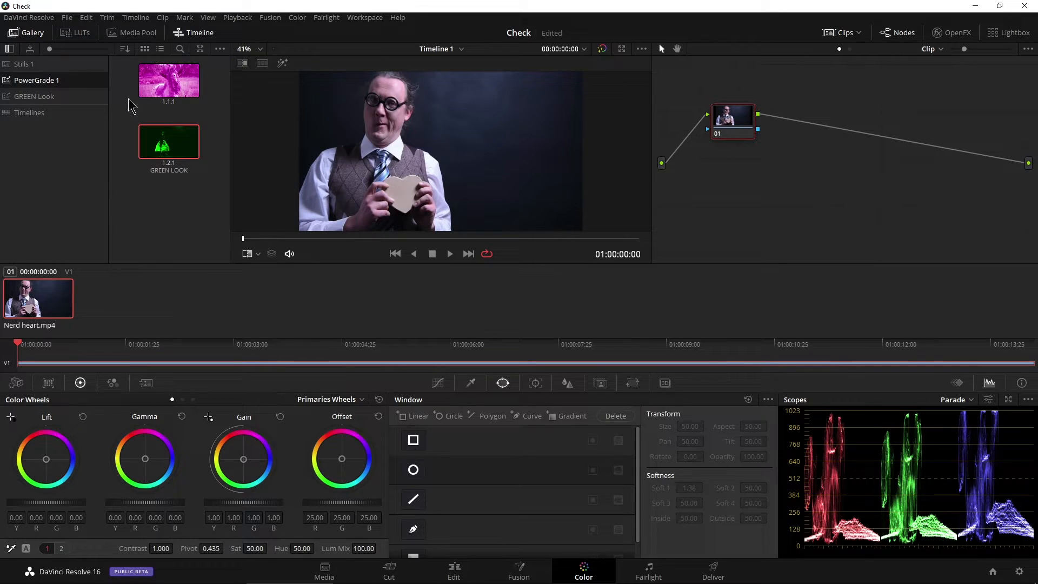
double_click(168, 141)
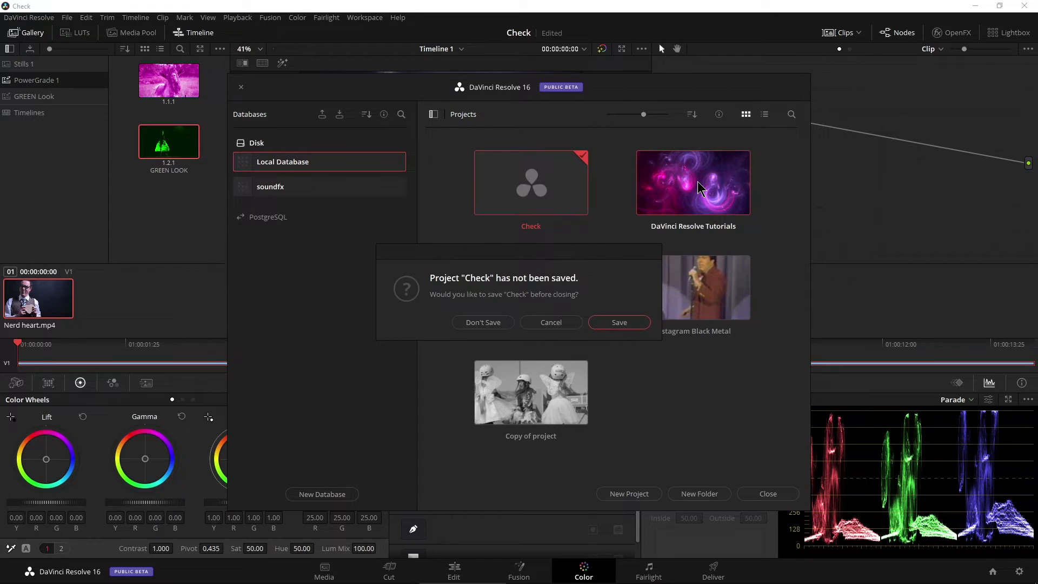
Dismiss the Check save prompt and reopen the DaVinci Resolve Tutorials project
left_click(483, 322)
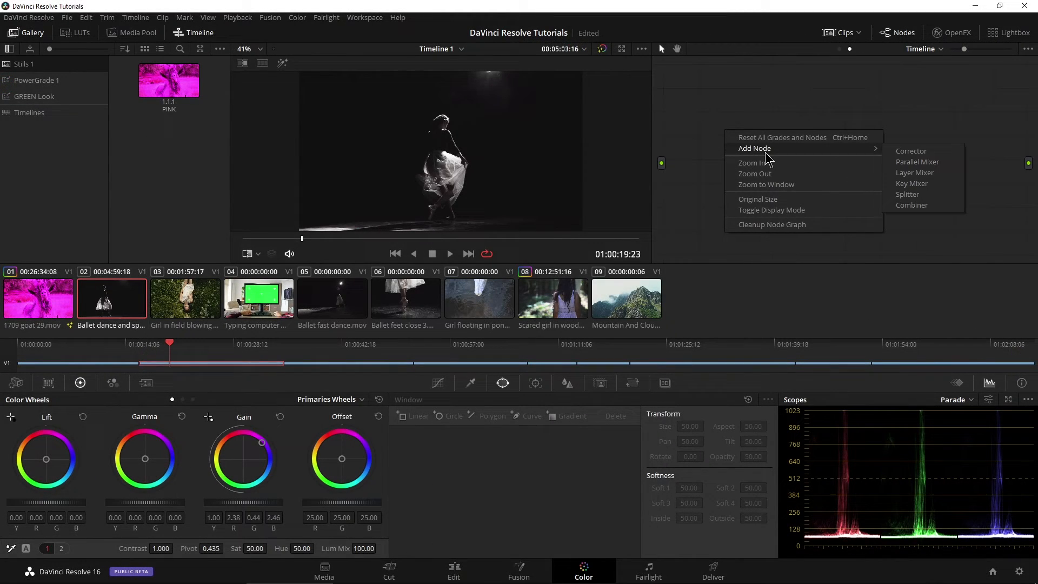
Add a timeline Corrector node with Gamma pushed green, then check another clip
left_click(719, 240)
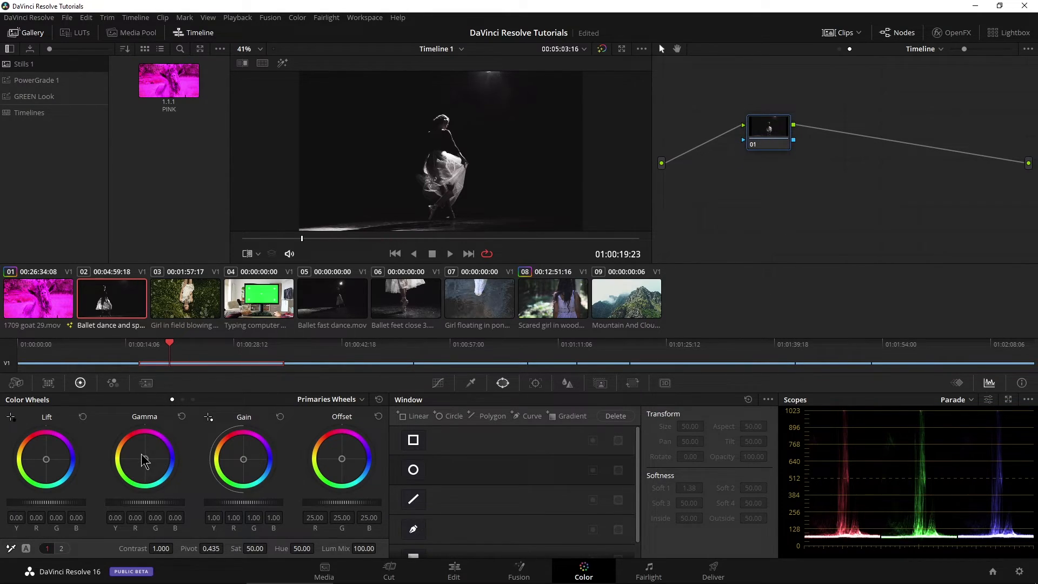
left_click_drag(145, 459, 164, 435)
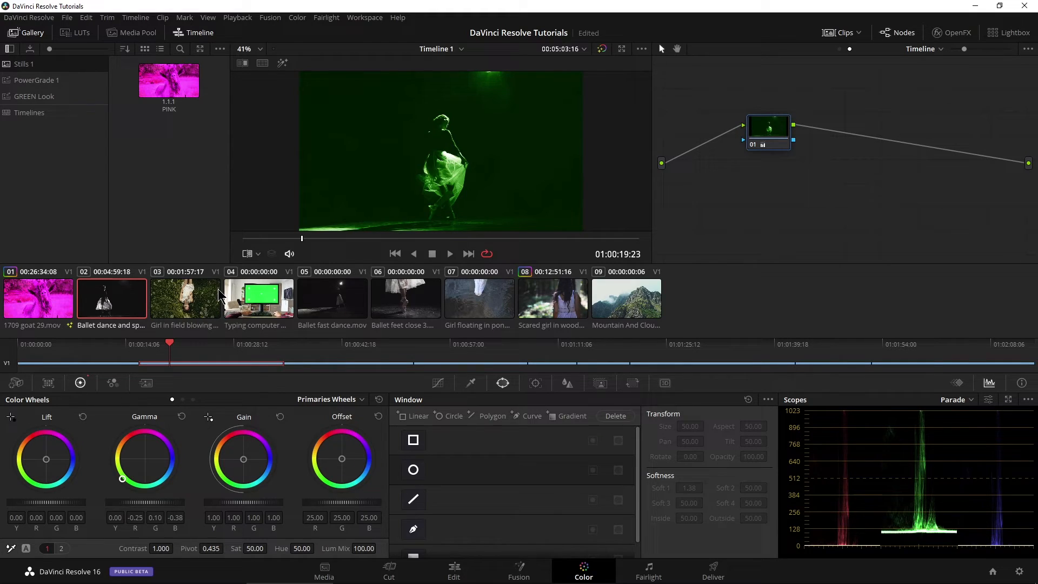
left_click(391, 342)
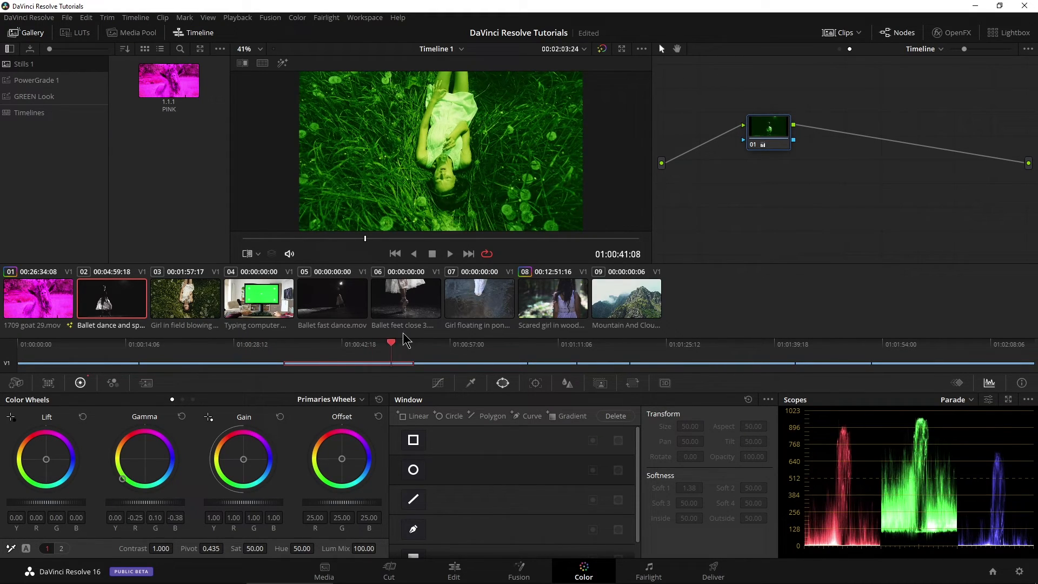